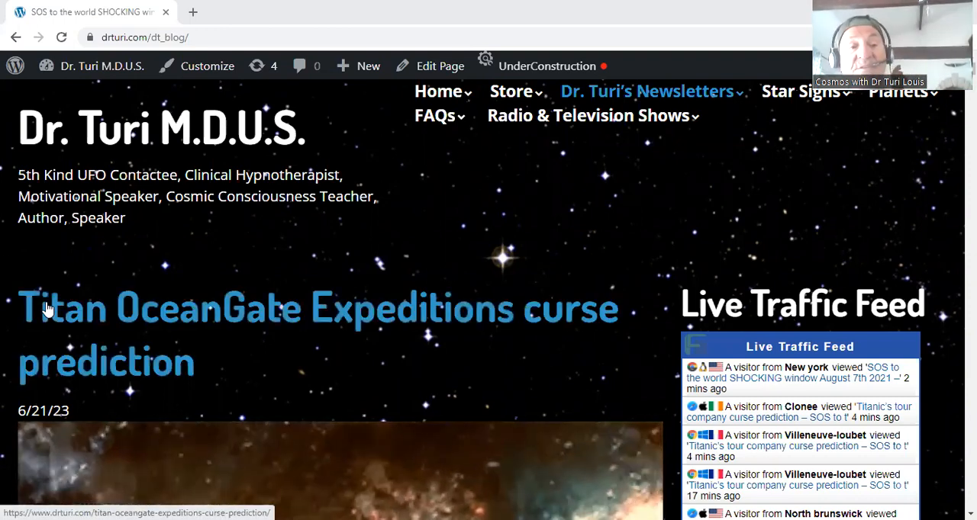
mouse_move(536, 319)
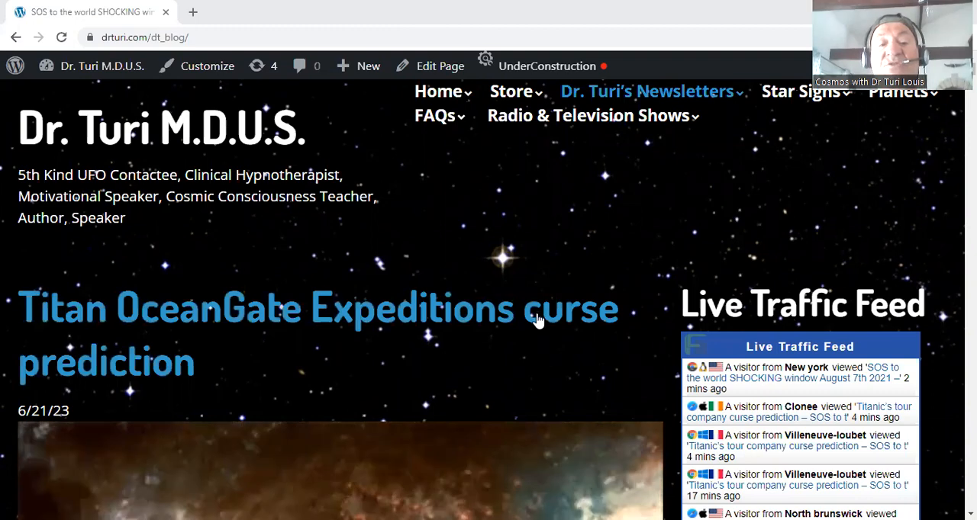
Scroll the Titan OceanGate post past the Paracelsus quote down to the RIP victim photos
scroll(down, 3)
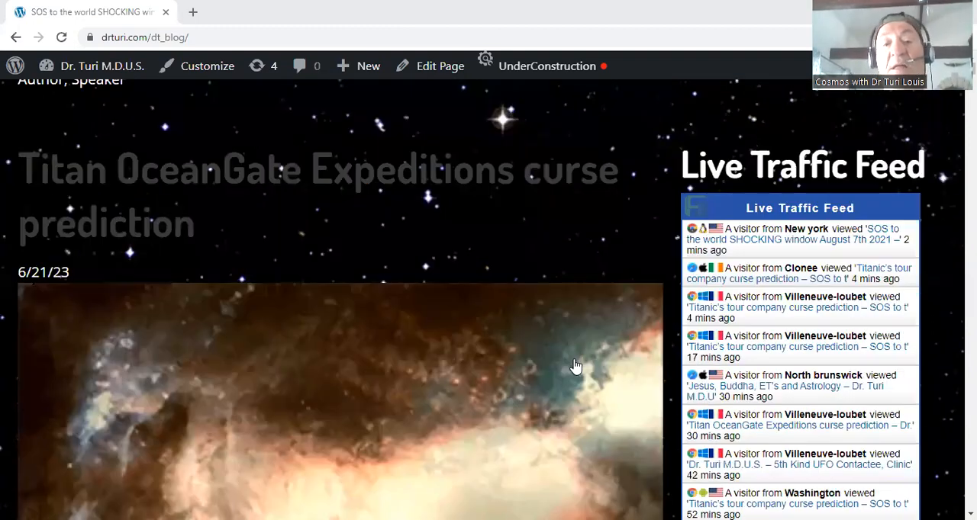
scroll(down, 3)
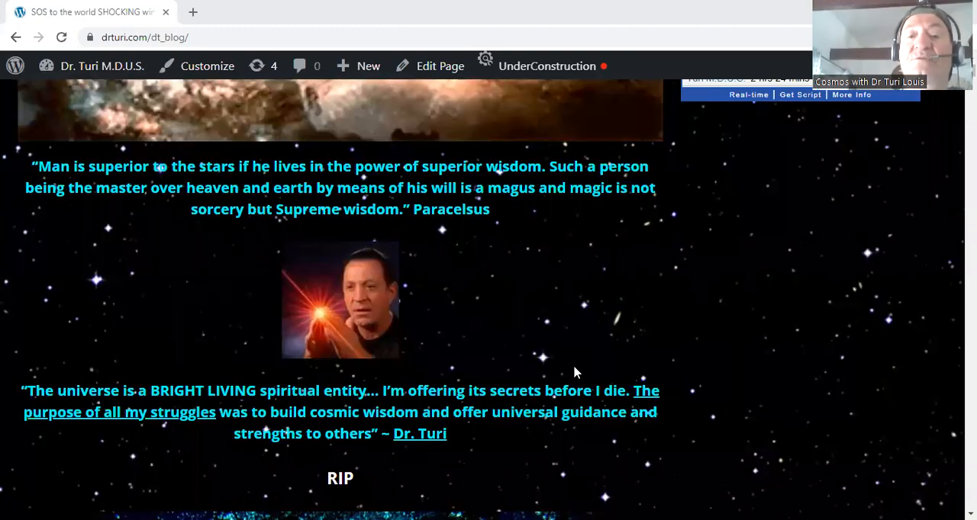
scroll(down, 3)
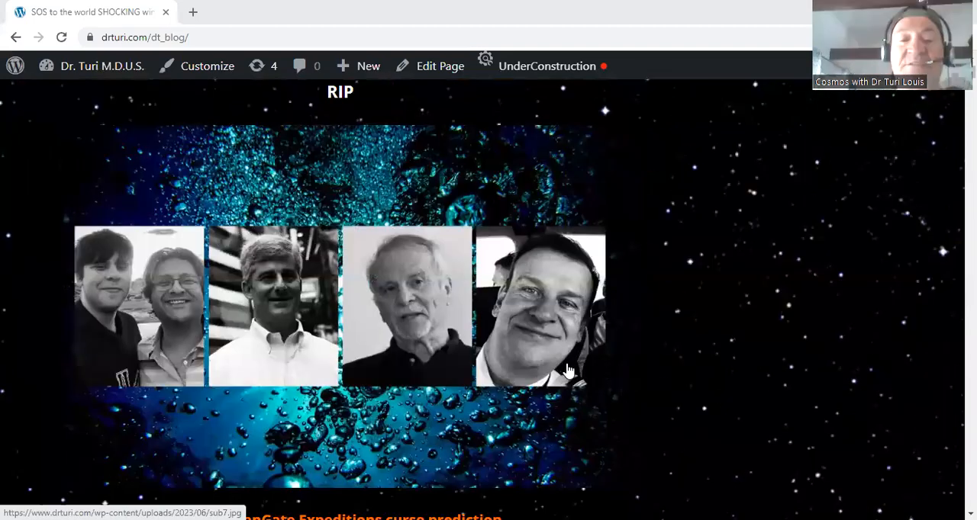
scroll(down, 3)
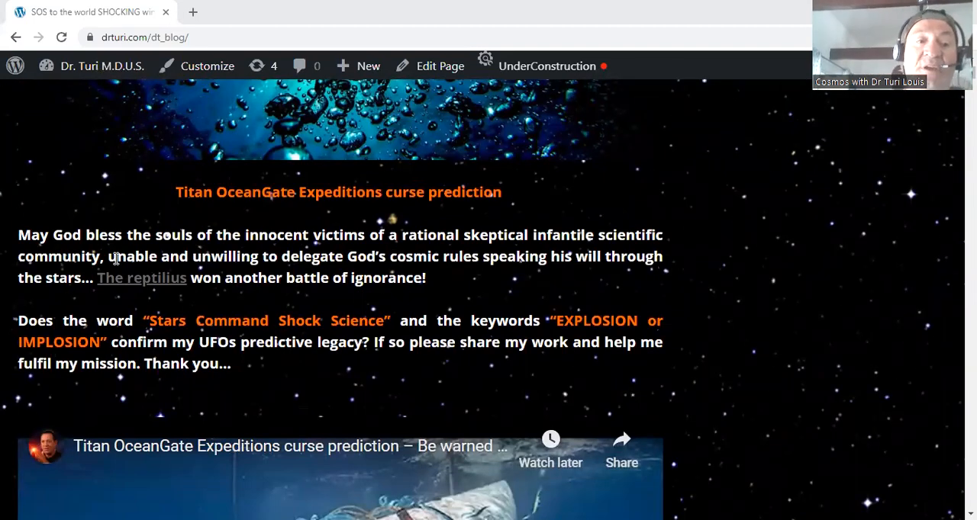
mouse_move(518, 289)
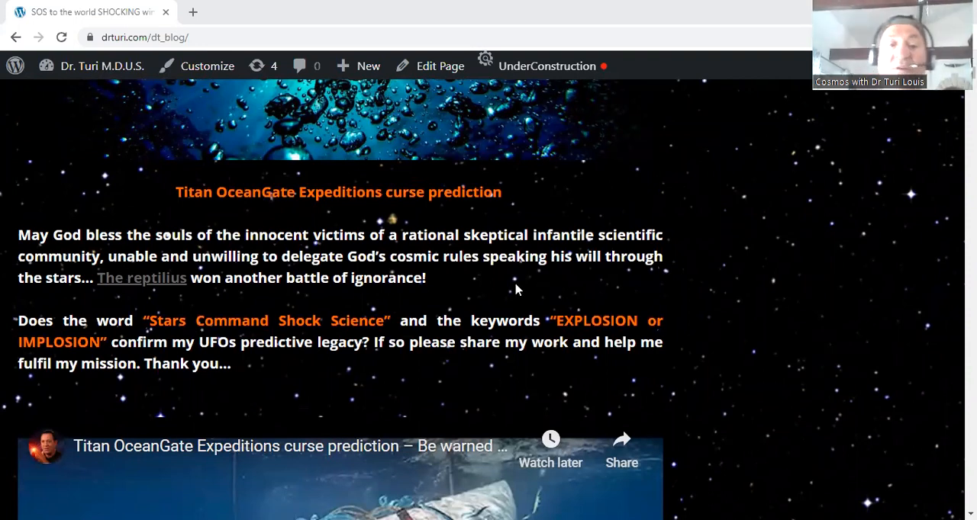
mouse_move(538, 244)
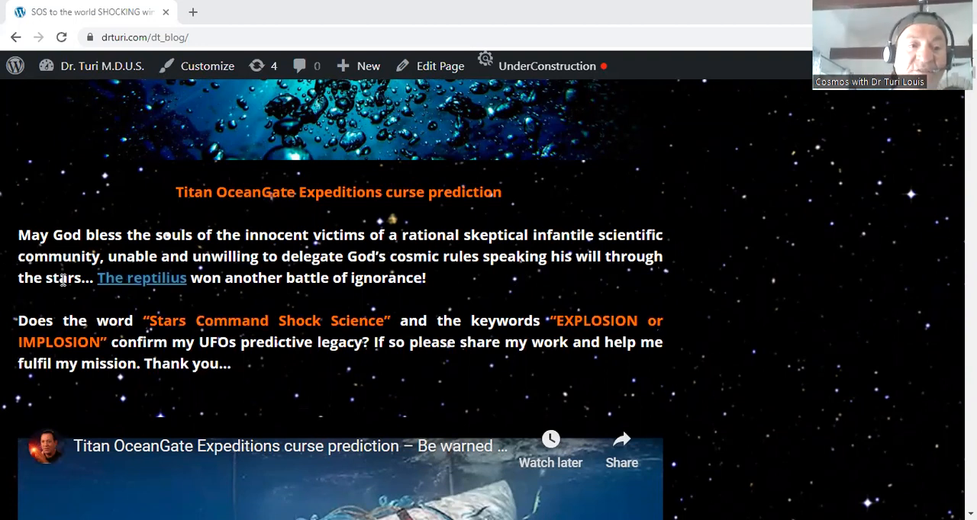
mouse_move(252, 273)
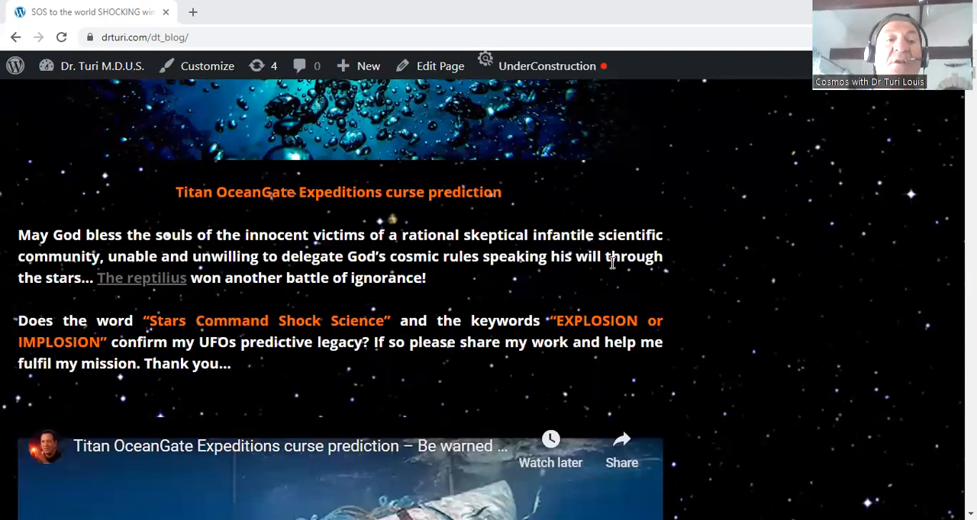
mouse_move(141, 278)
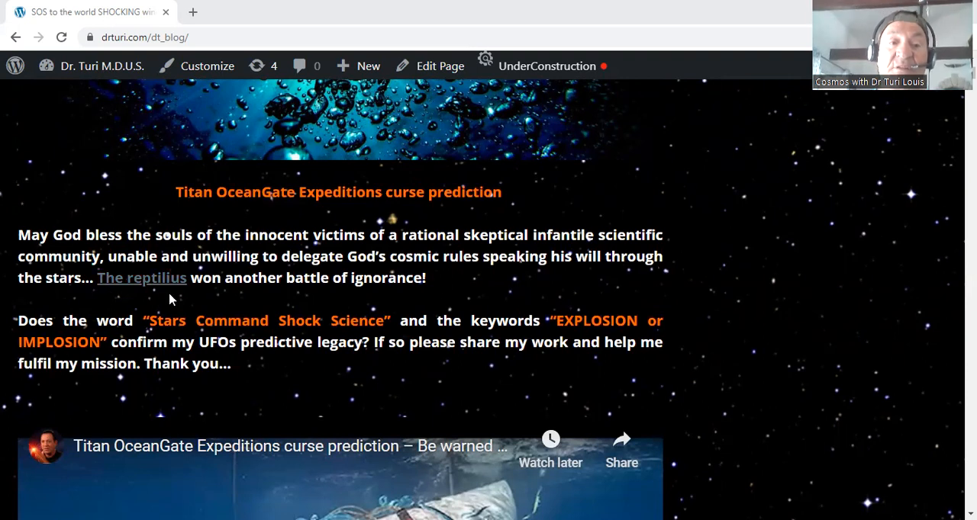
mouse_move(214, 296)
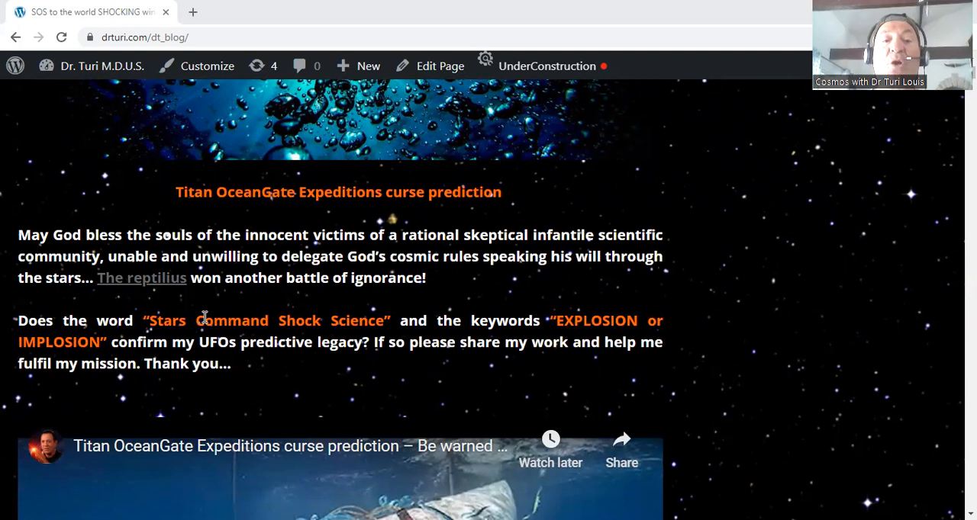
mouse_move(399, 323)
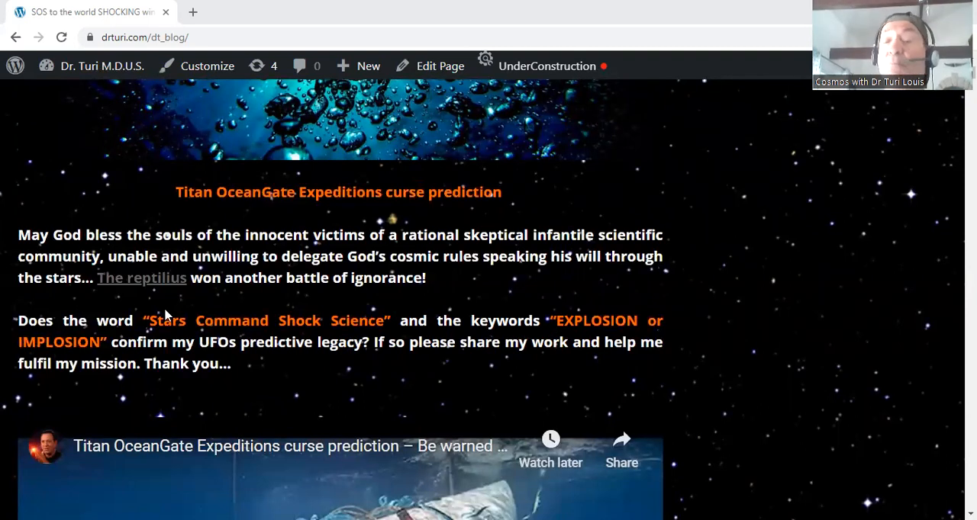
mouse_move(169, 304)
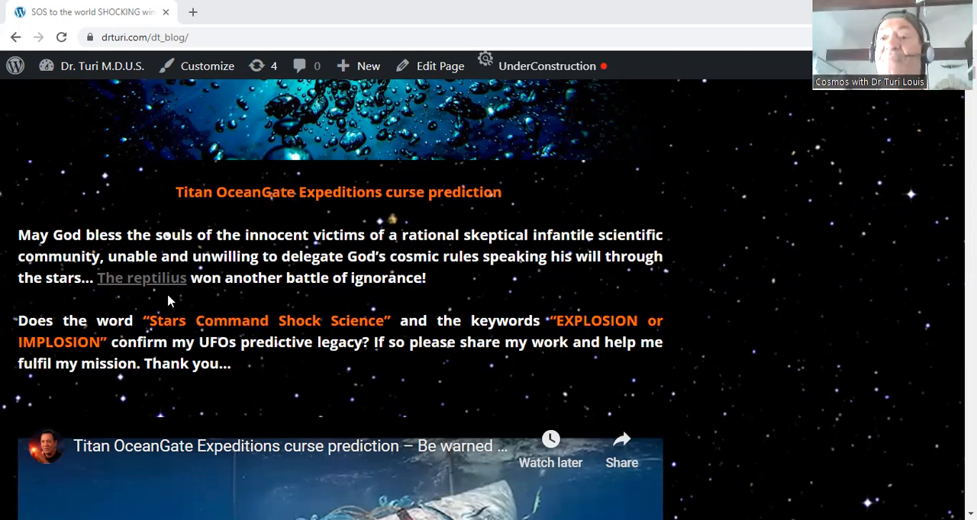
mouse_move(412, 128)
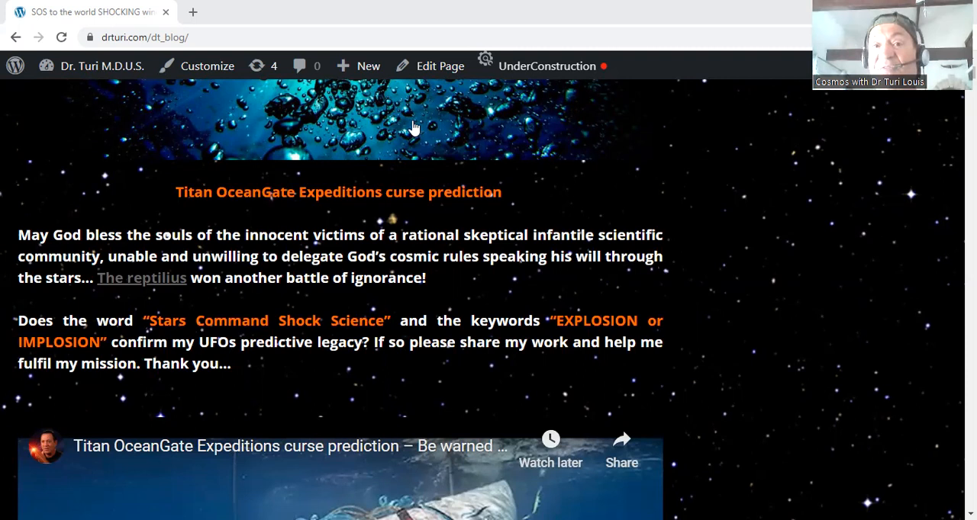
mouse_move(441, 70)
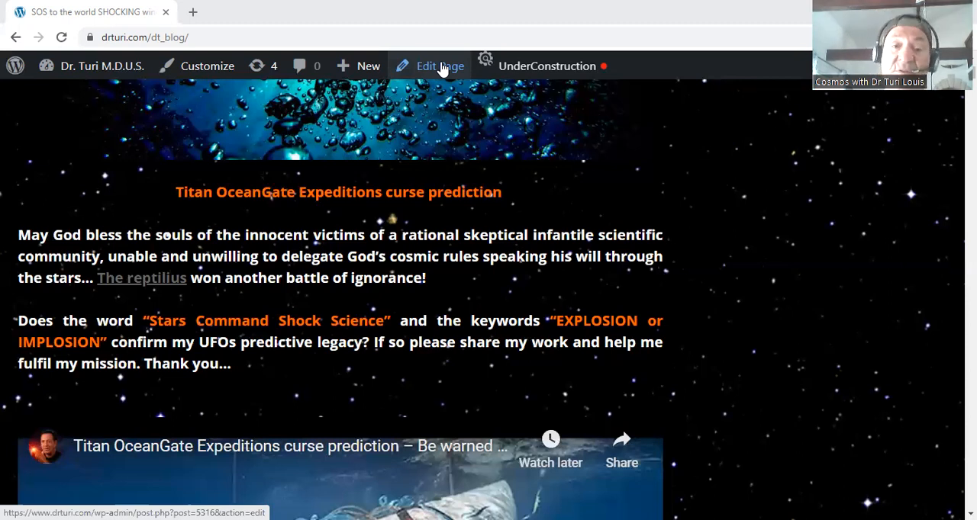
mouse_move(725, 414)
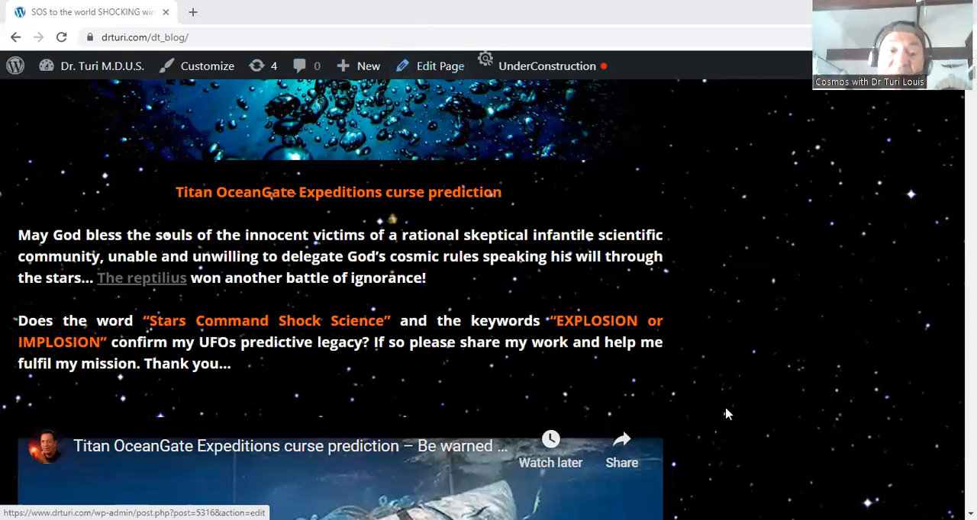
scroll(down, 3)
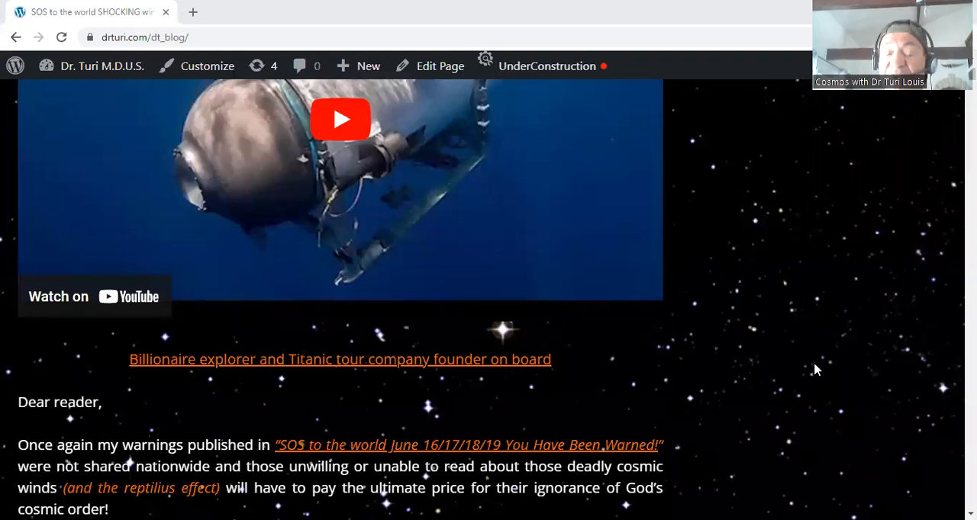
scroll(down, 3)
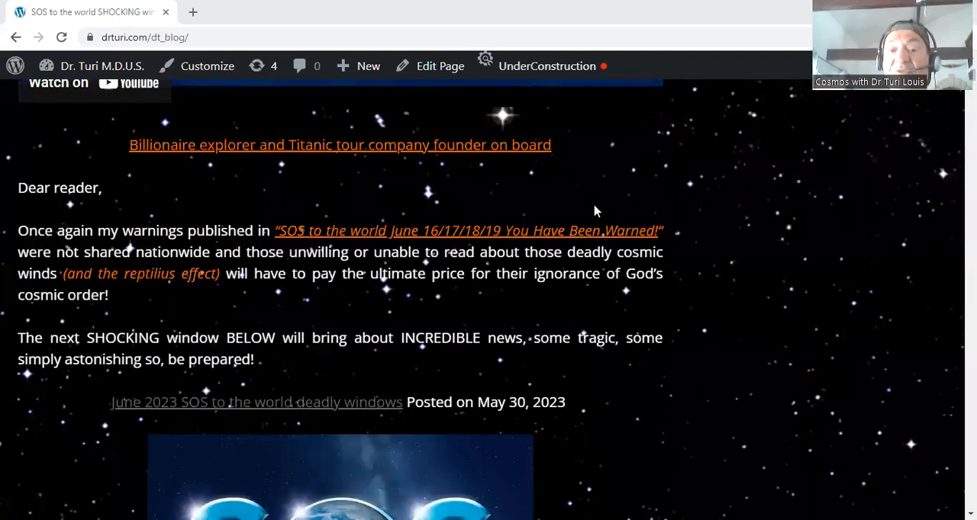
scroll(down, 3)
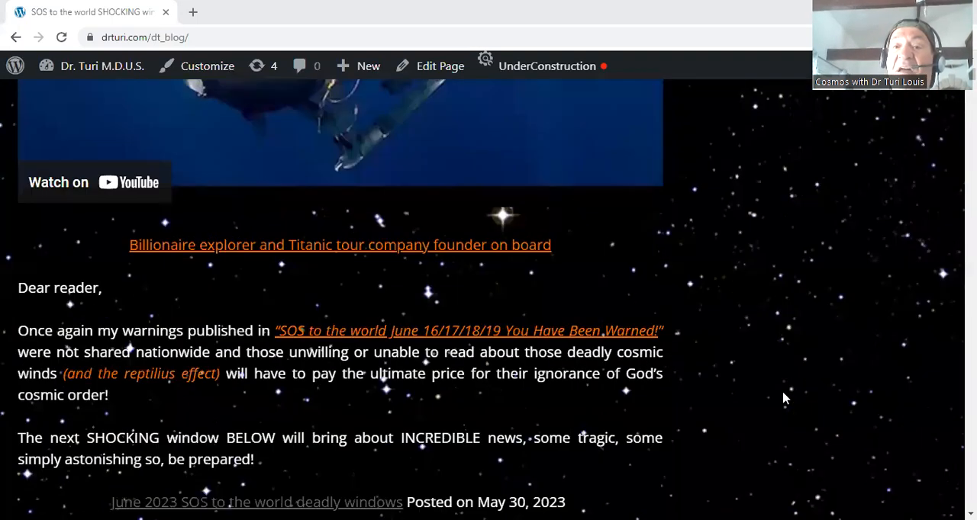
scroll(down, 3)
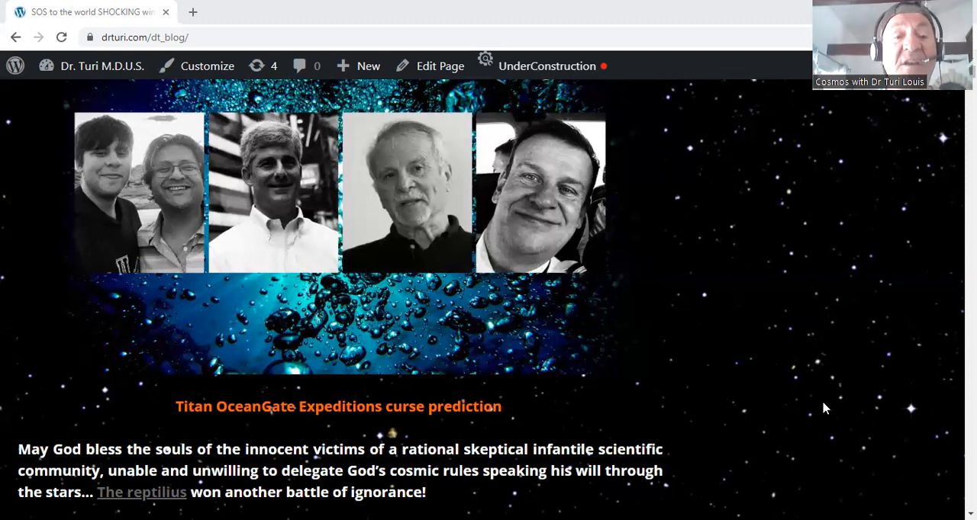
Scroll to the prediction video and open the UnderConstruction admin menu showing mode off
scroll(down, 3)
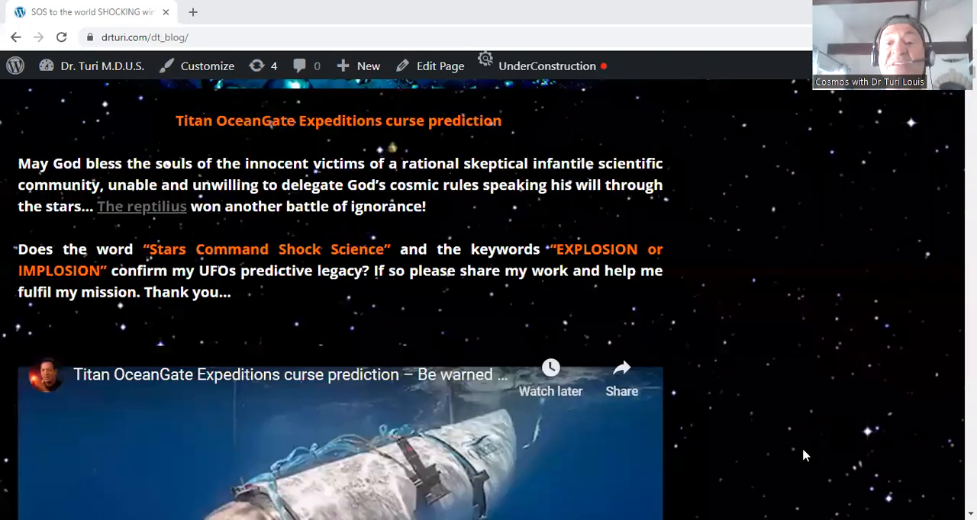
mouse_move(836, 382)
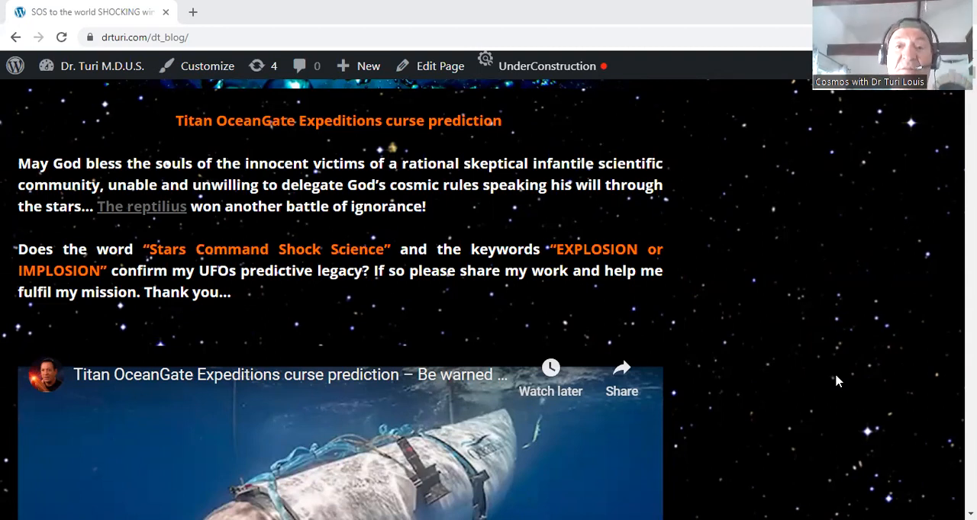
mouse_move(725, 212)
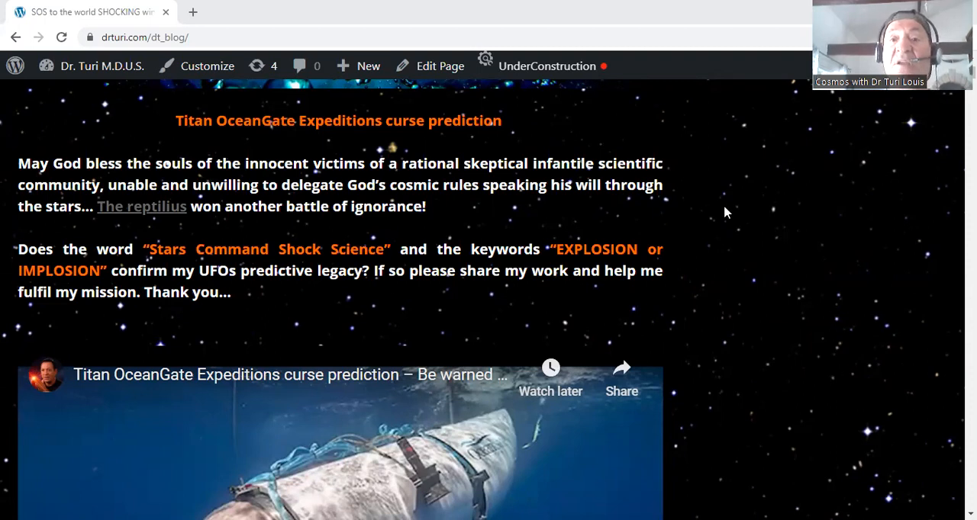
click(546, 66)
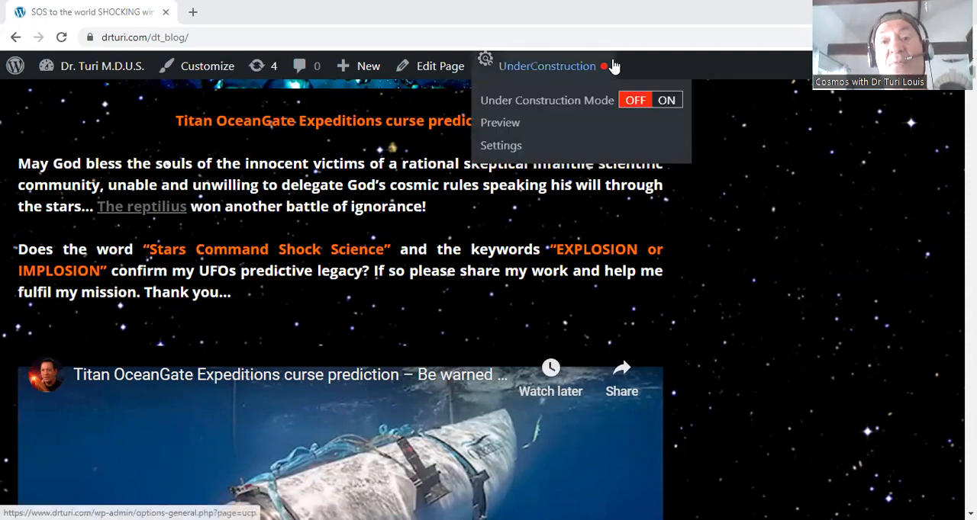